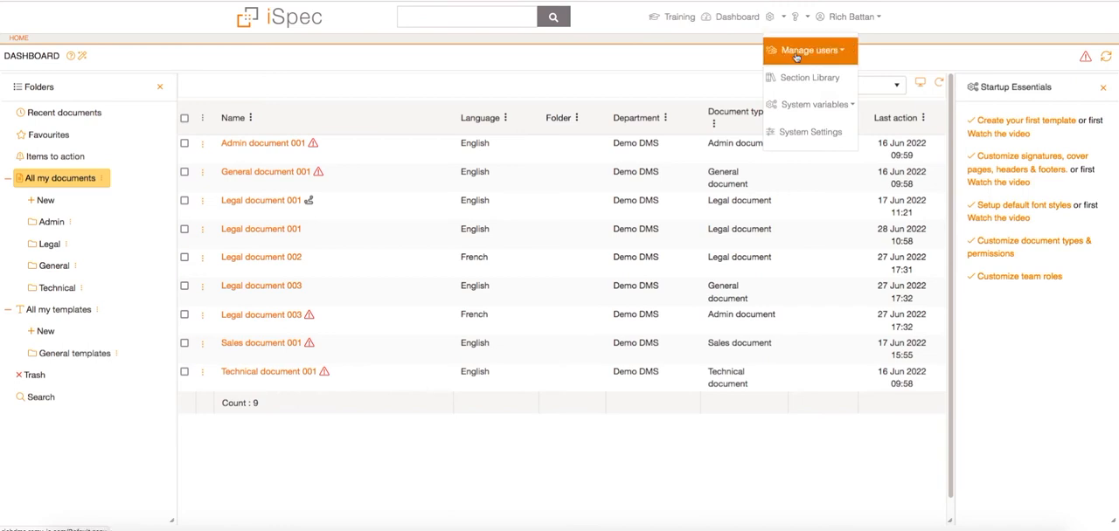
pyautogui.moveTo(807, 105)
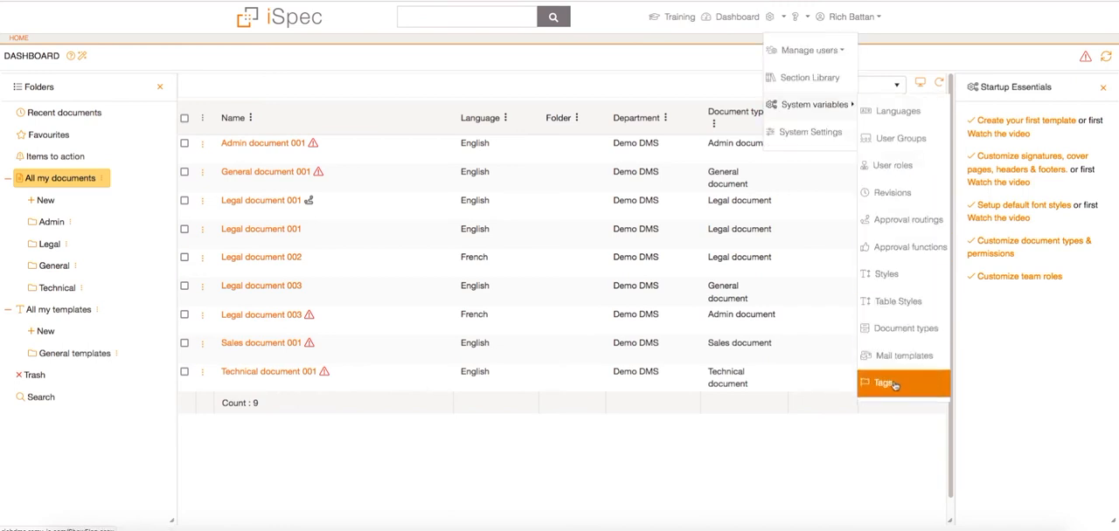
# Go to Tag Settings and start a new tag named 'New Tag'
pyautogui.click(885, 383)
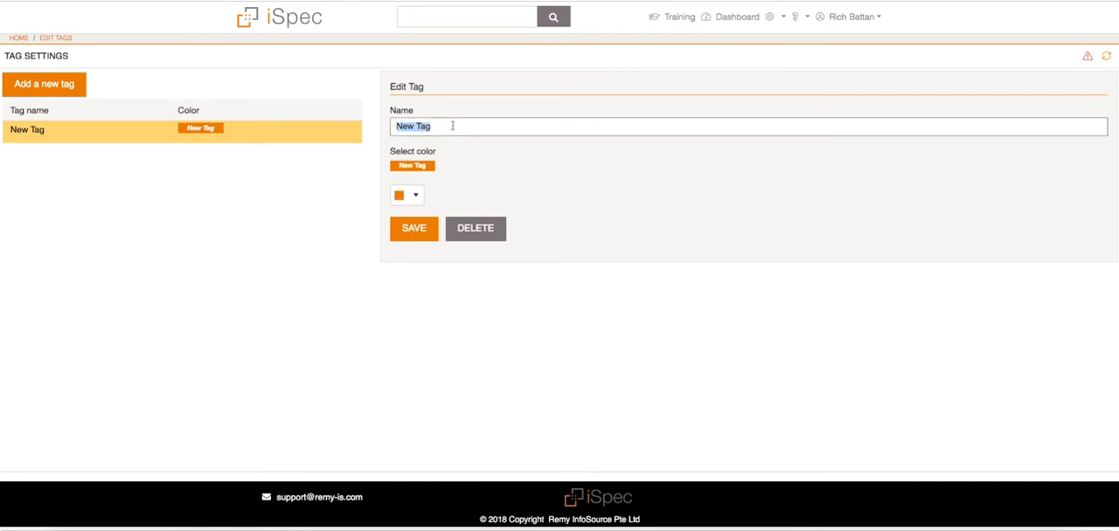
# Create a red tag named 'Needs to be approved' and save it
pyautogui.write('Needs to')
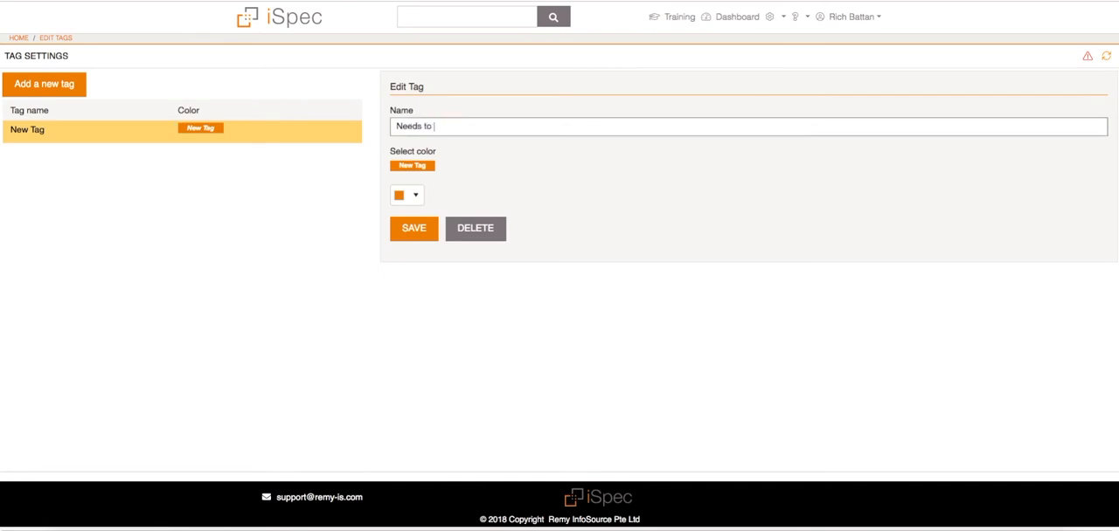
pyautogui.write('be approved')
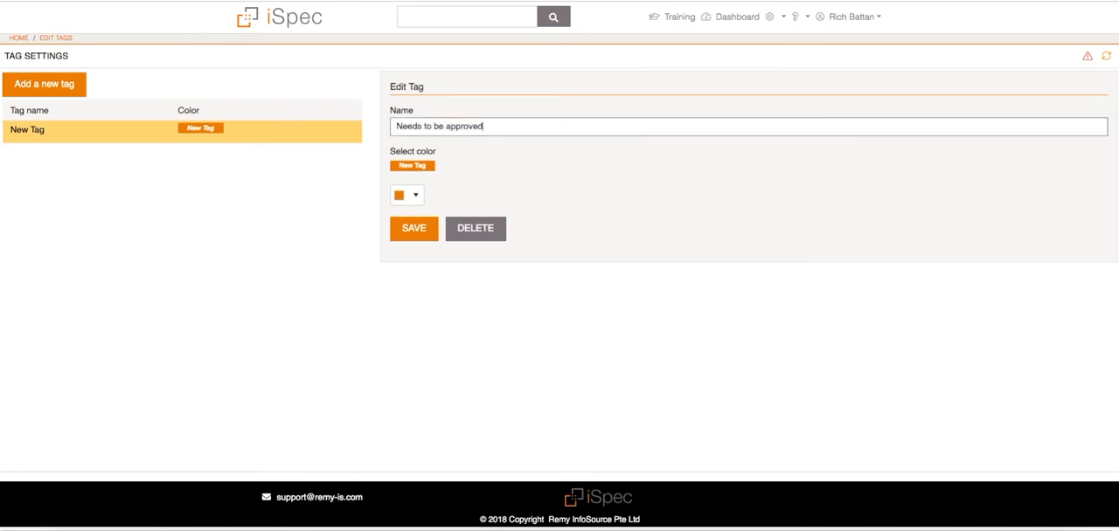
pyautogui.click(416, 194)
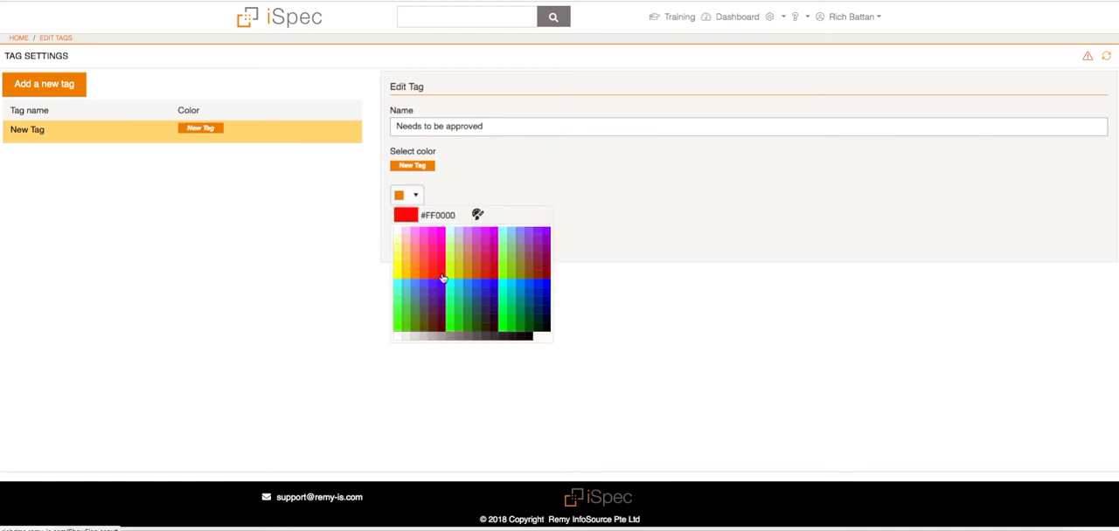
pyautogui.click(404, 215)
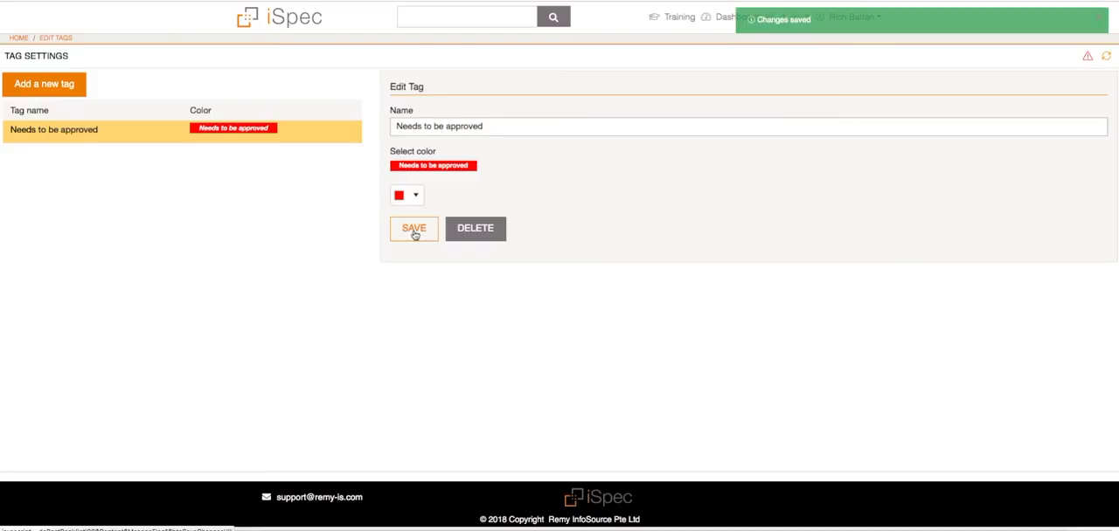
pyautogui.click(412, 227)
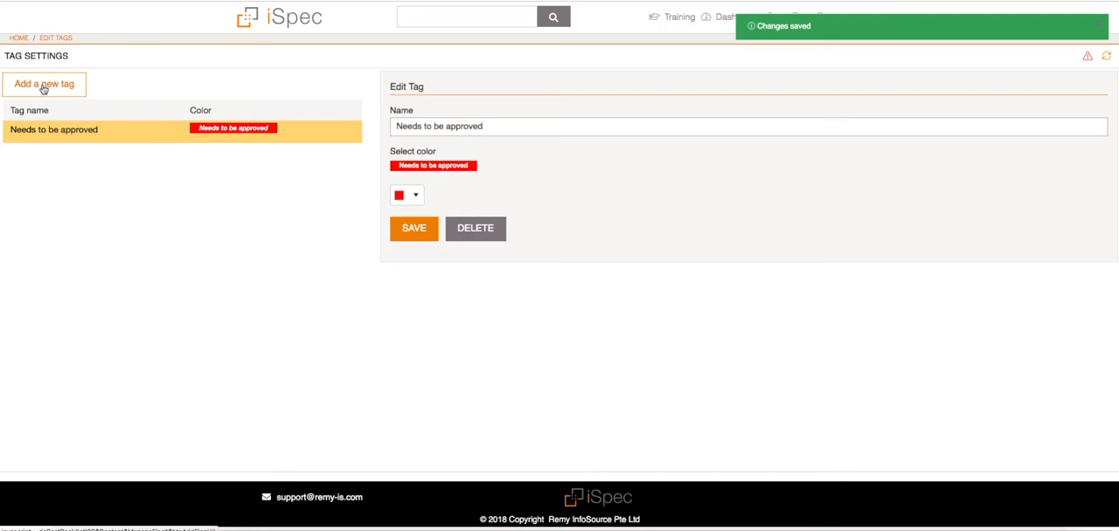
# Create a second tag named 'Signatures needed' and save it
pyautogui.click(43, 84)
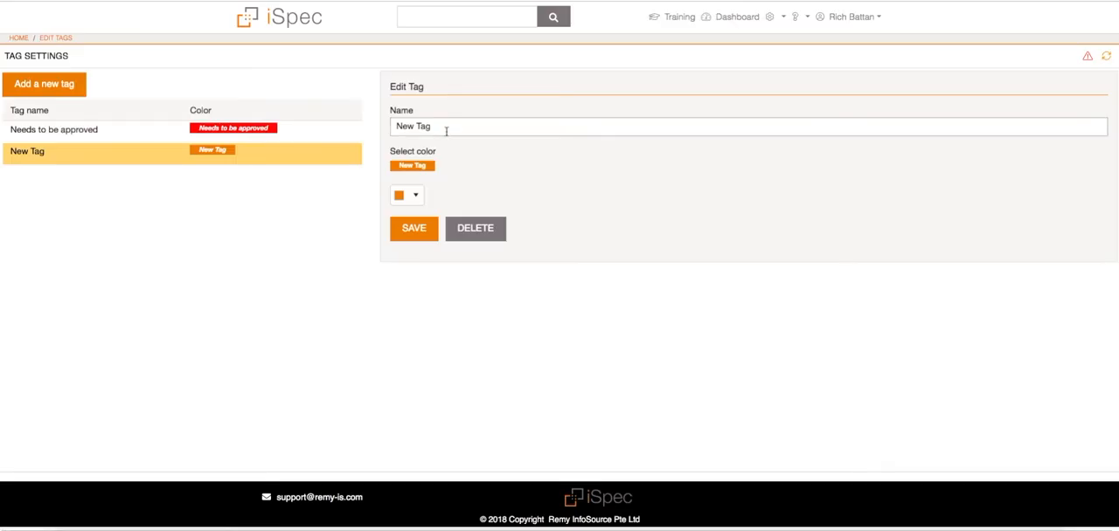
pyautogui.write('Signatures')
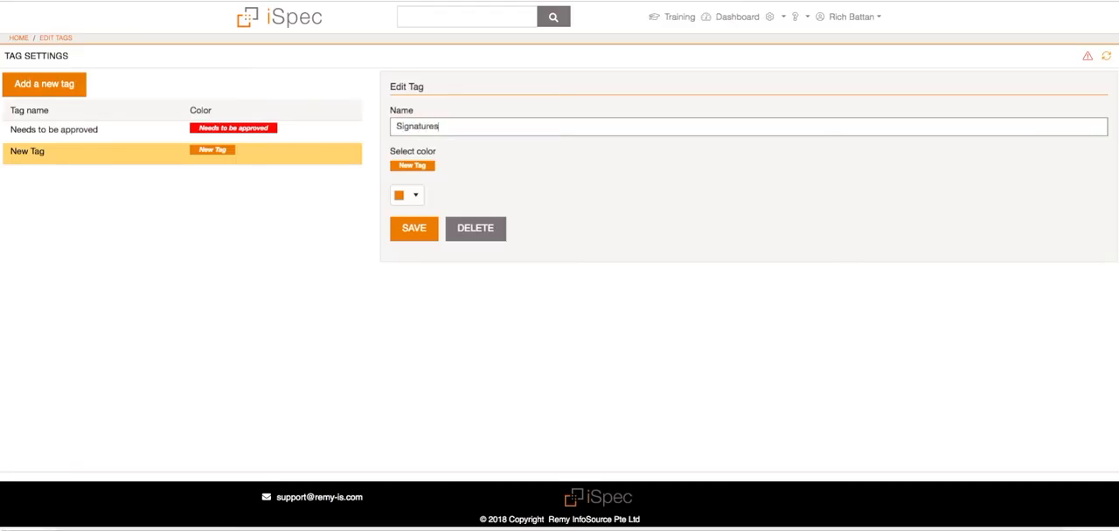
pyautogui.write('needed')
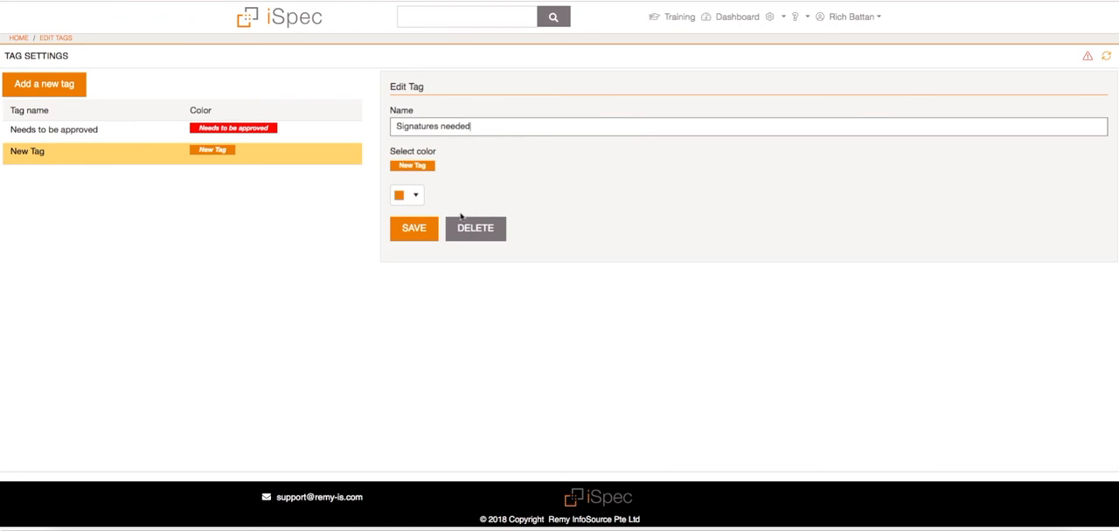
pyautogui.click(413, 228)
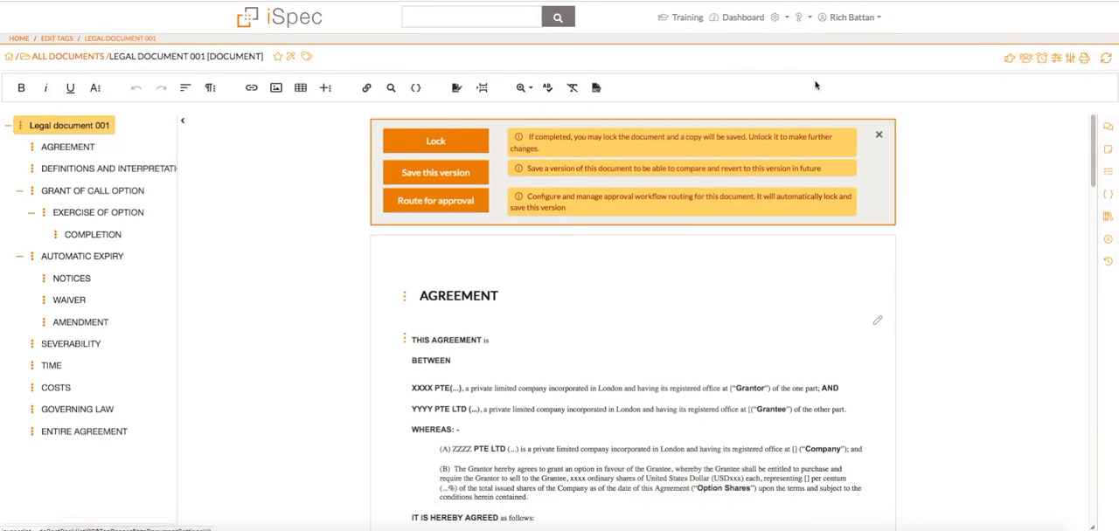
pyautogui.moveTo(308, 56)
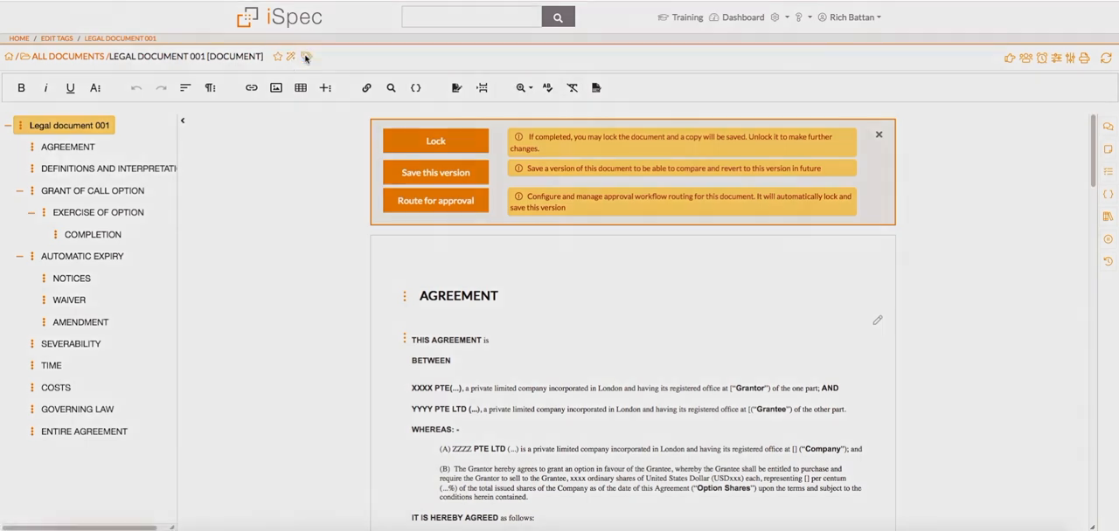
# Attach both tags to Legal document 001 and go to its Manage tags panel
pyautogui.click(291, 56)
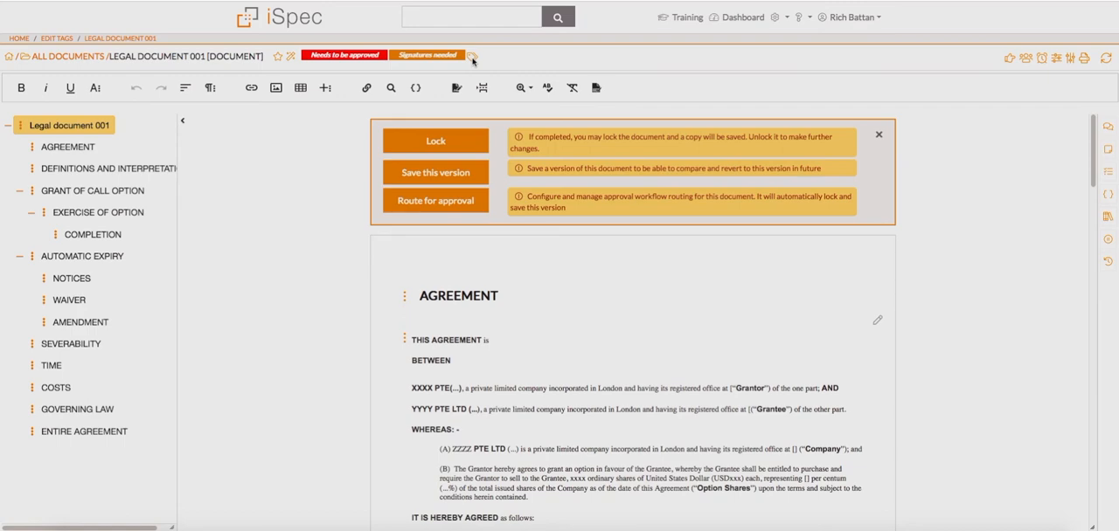
pyautogui.click(472, 59)
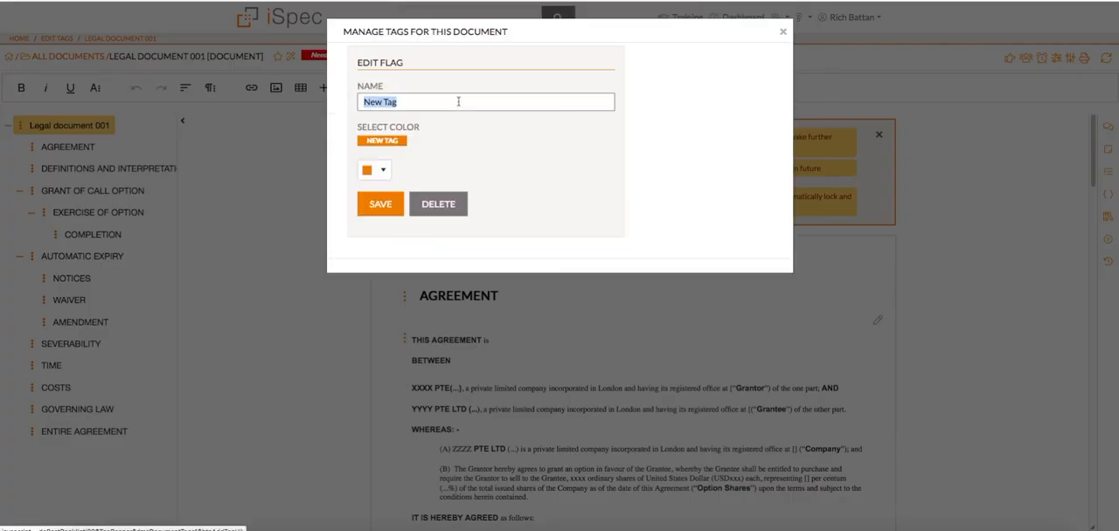
# Create a blue 'Legal Dept only' tag and apply it to the document
pyautogui.write('Legal Dept')
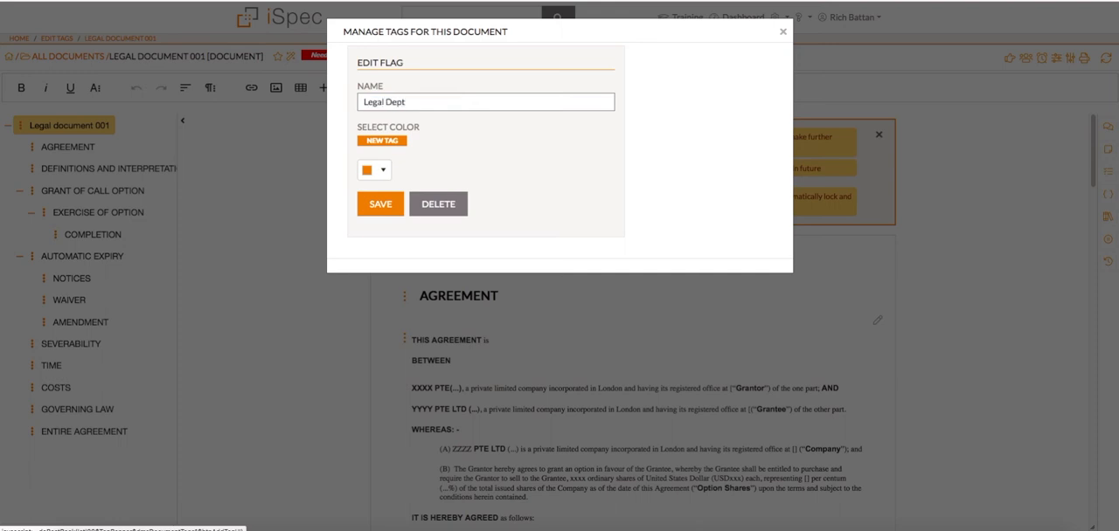
pyautogui.write('only')
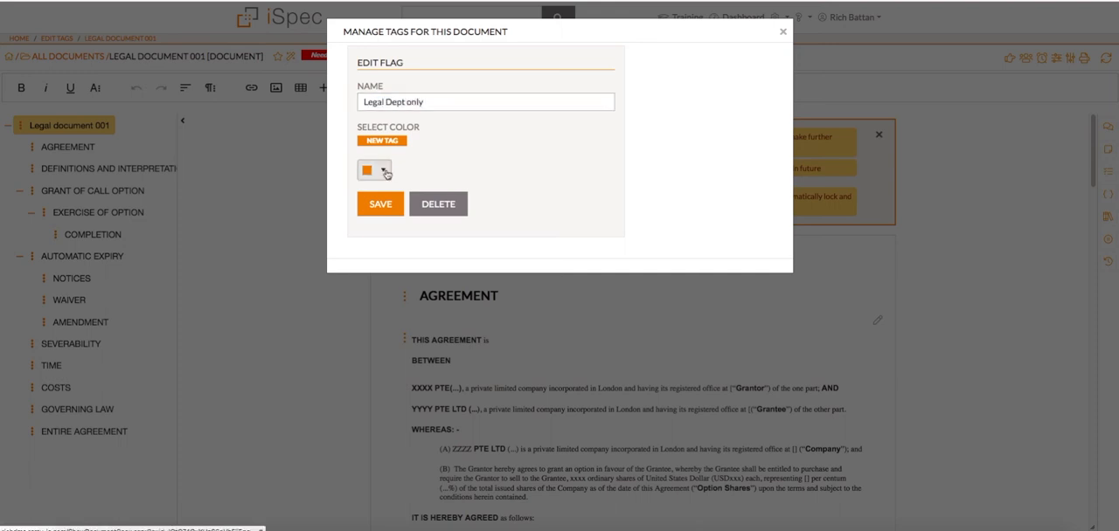
pyautogui.click(367, 169)
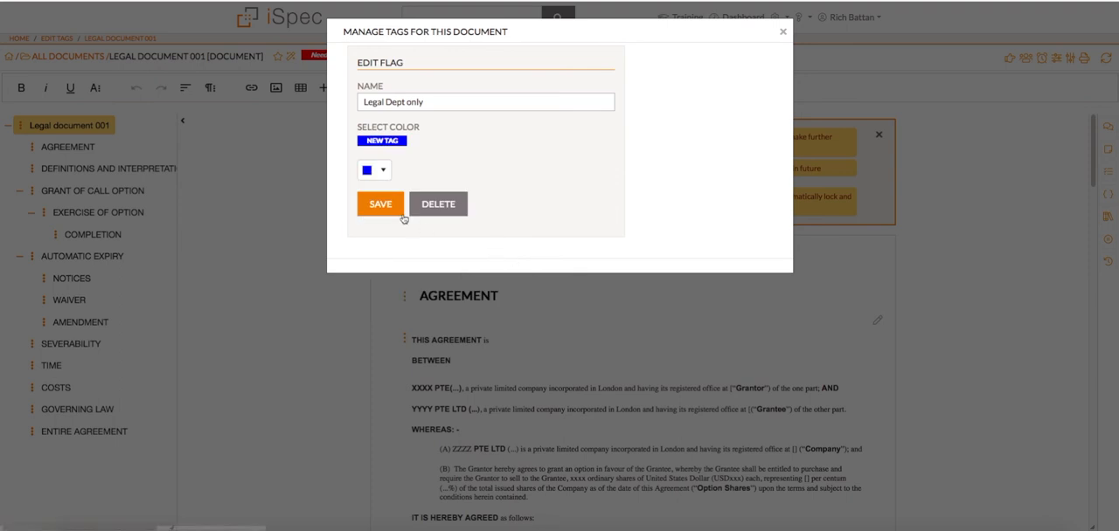
pyautogui.click(381, 203)
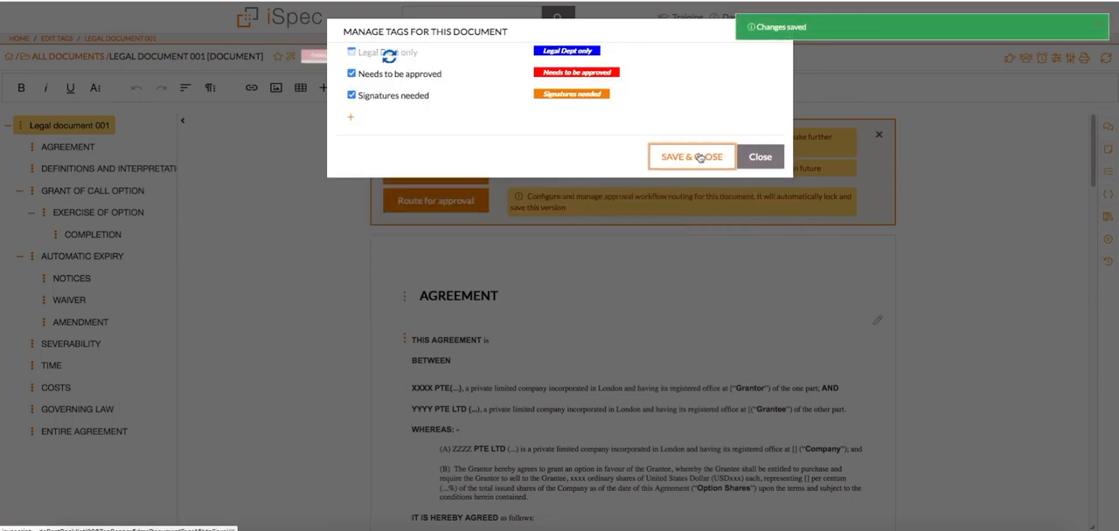
pyautogui.click(691, 157)
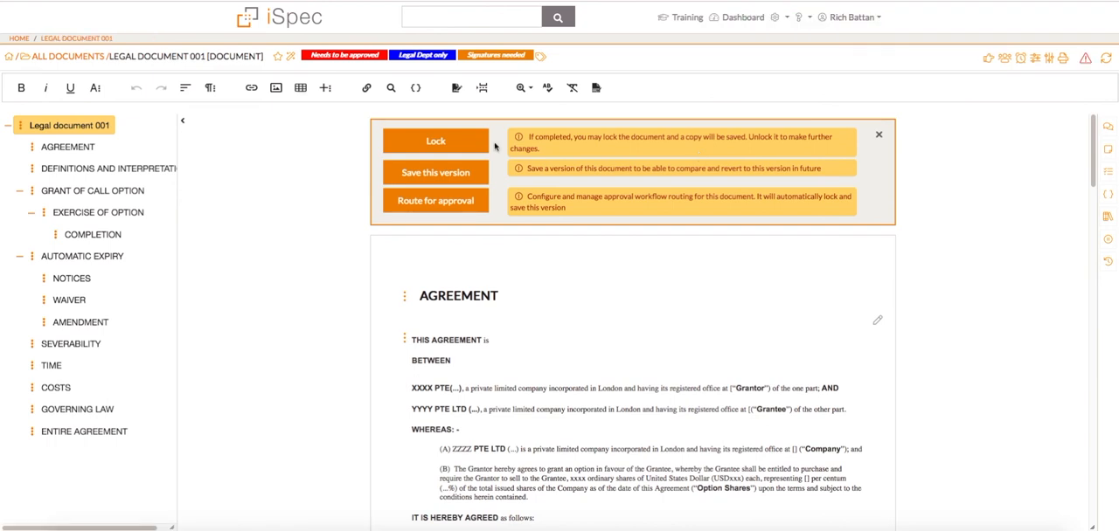
pyautogui.moveTo(540, 56)
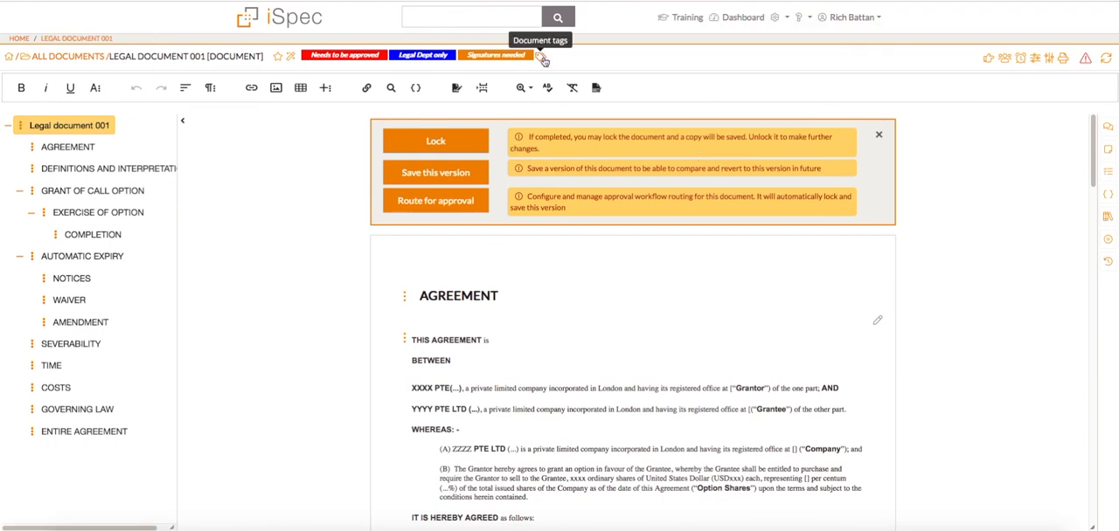
# Untick 'Signatures needed' so only the other two tags remain on the document
pyautogui.click(540, 56)
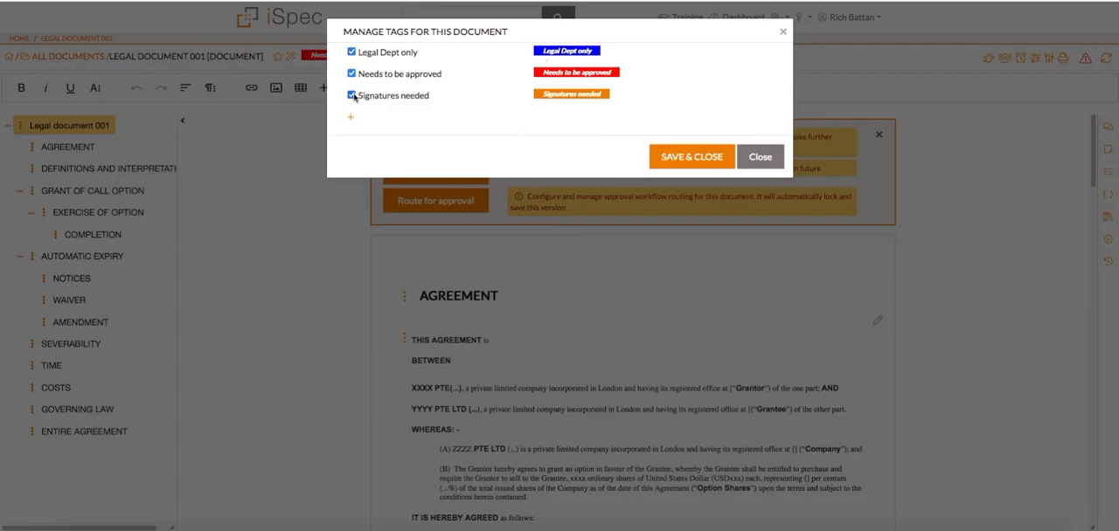
pyautogui.click(350, 94)
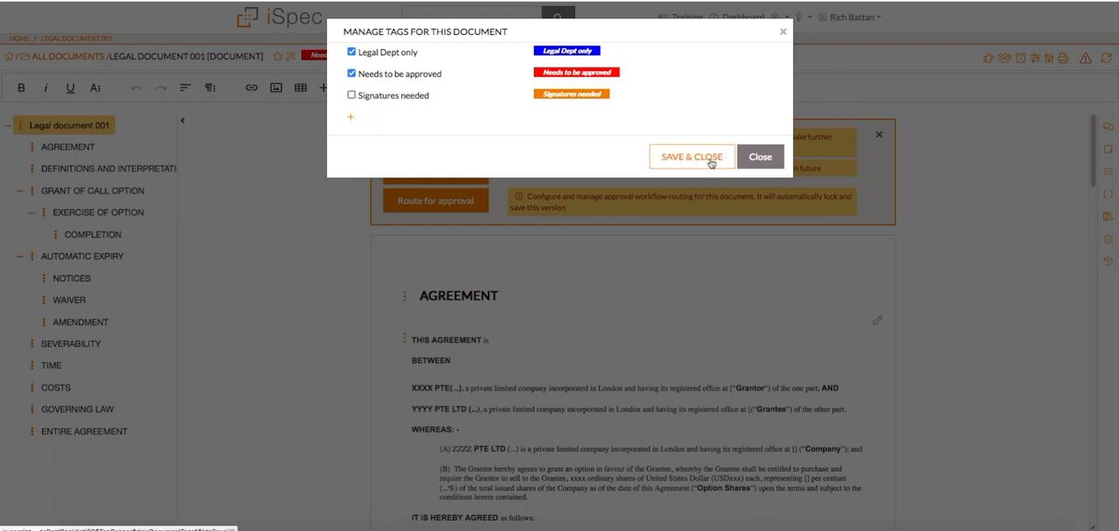
pyautogui.click(692, 157)
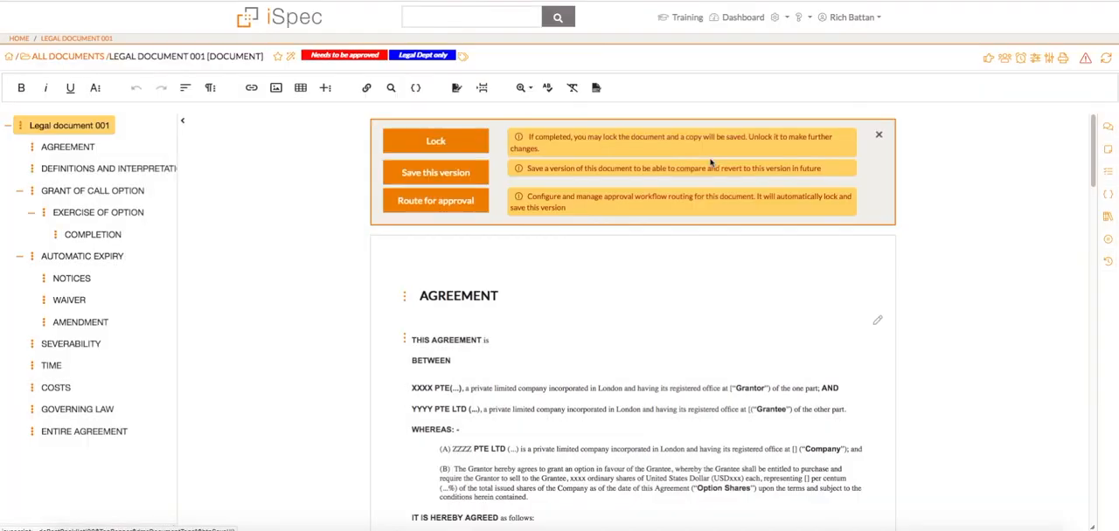